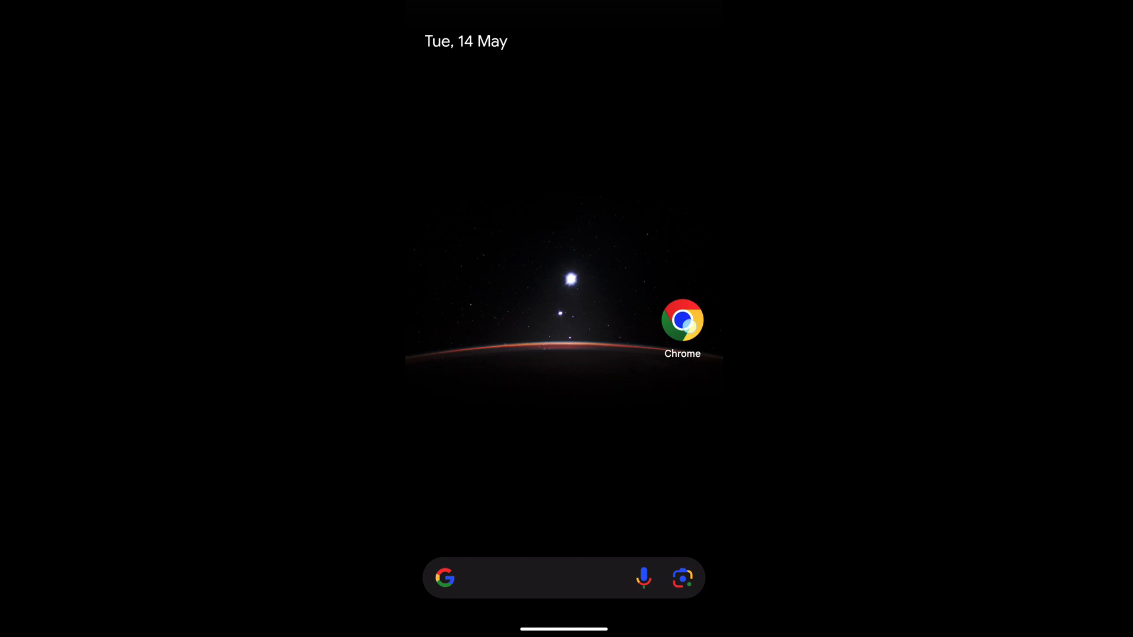
Launch Chrome from the home screen to its new tab page.
left_click(681, 320)
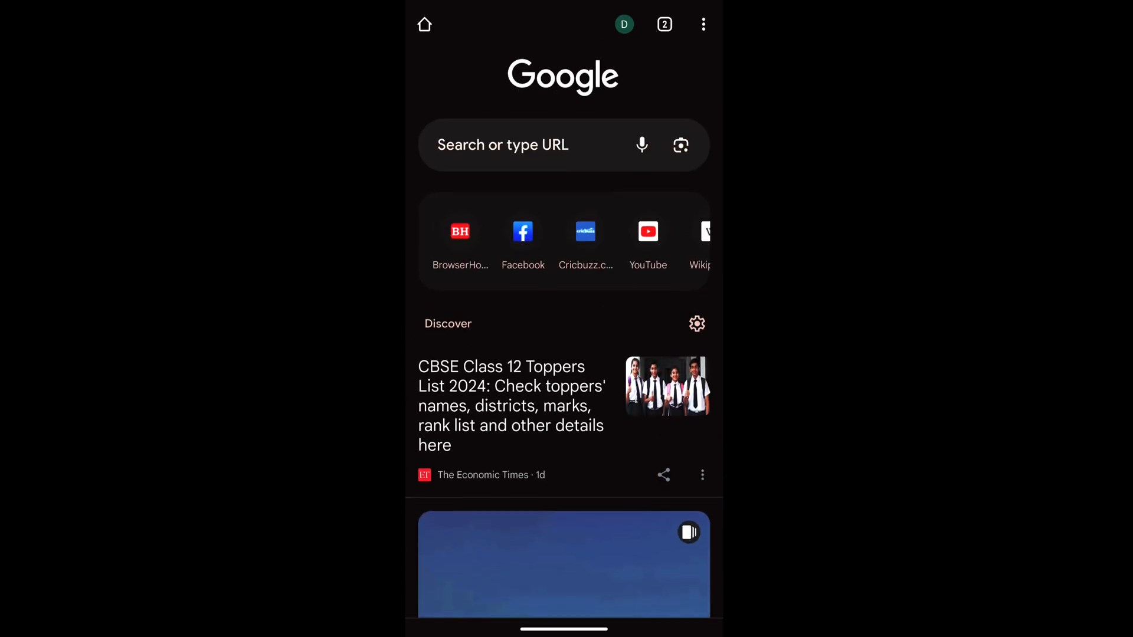
Show the Discover feed's options menu from the gear beside its heading.
scroll("down", 3)
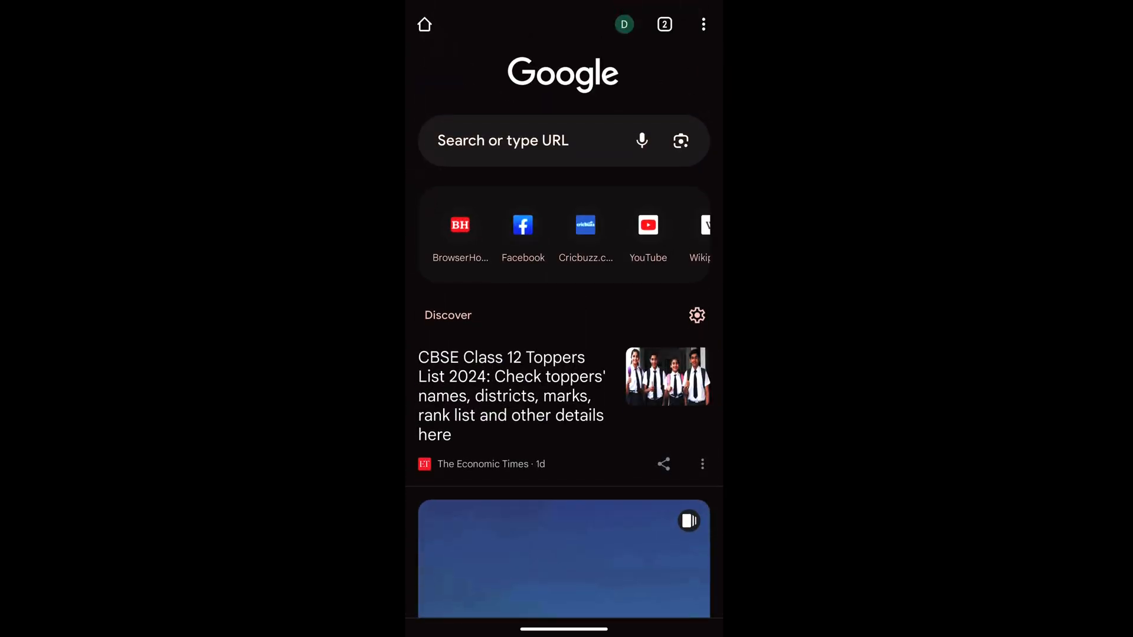
left_click(697, 315)
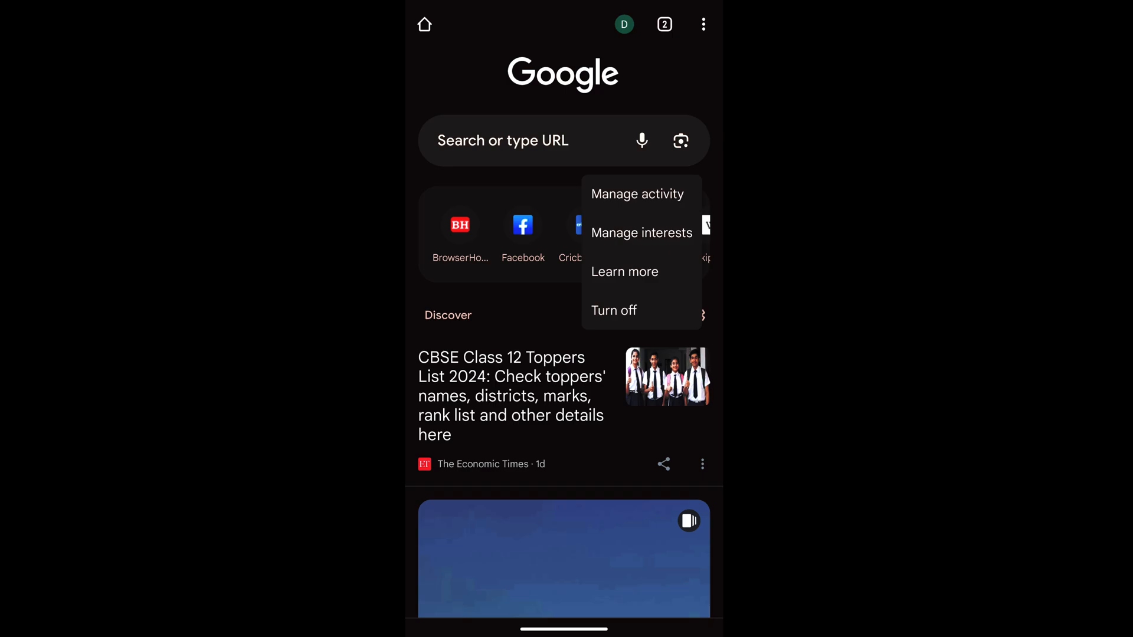
left_click(613, 310)
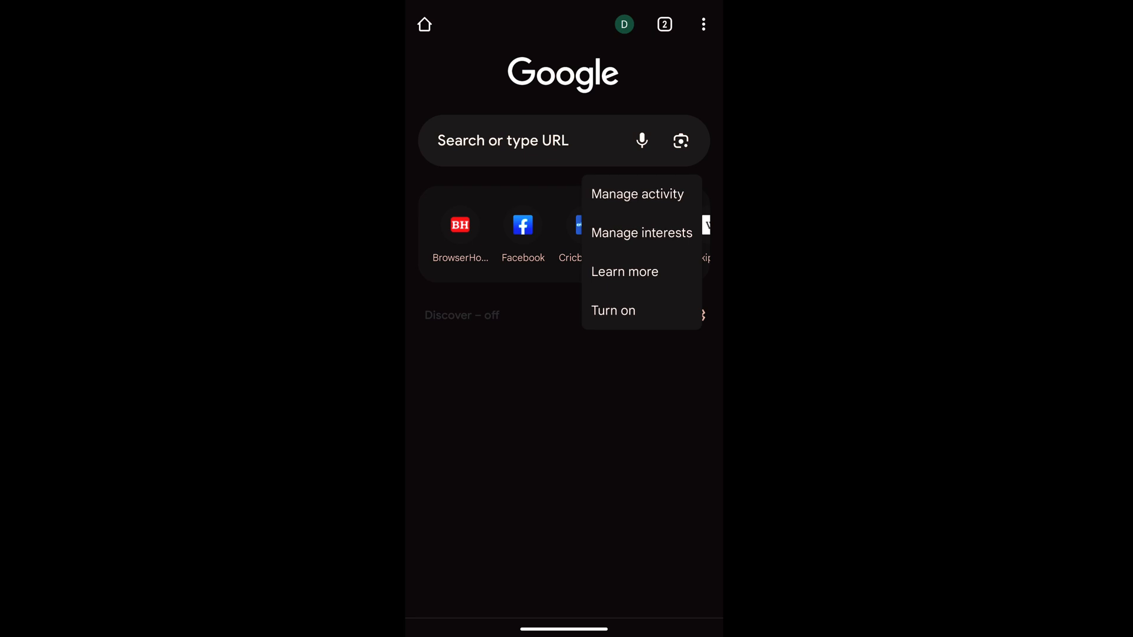
left_click(613, 310)
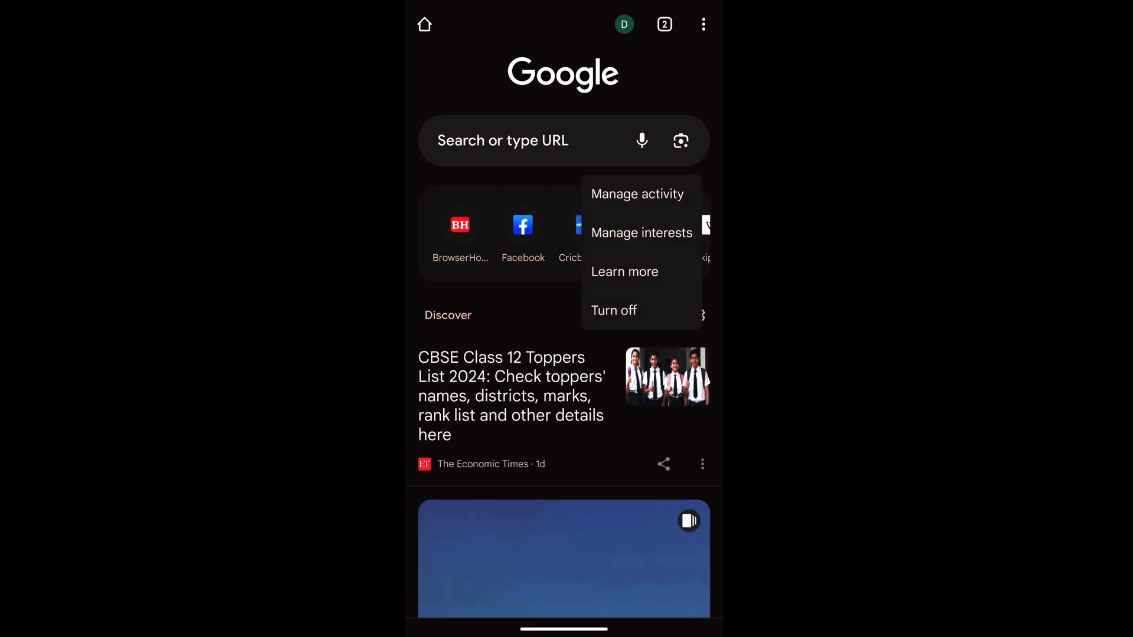
left_click(637, 194)
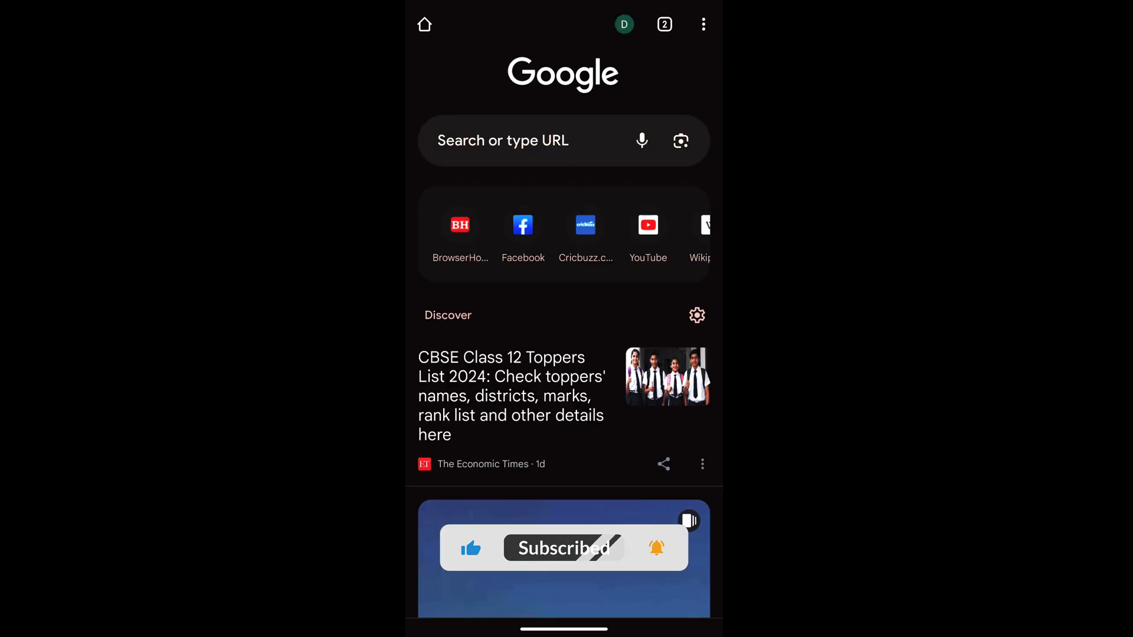
left_click(696, 315)
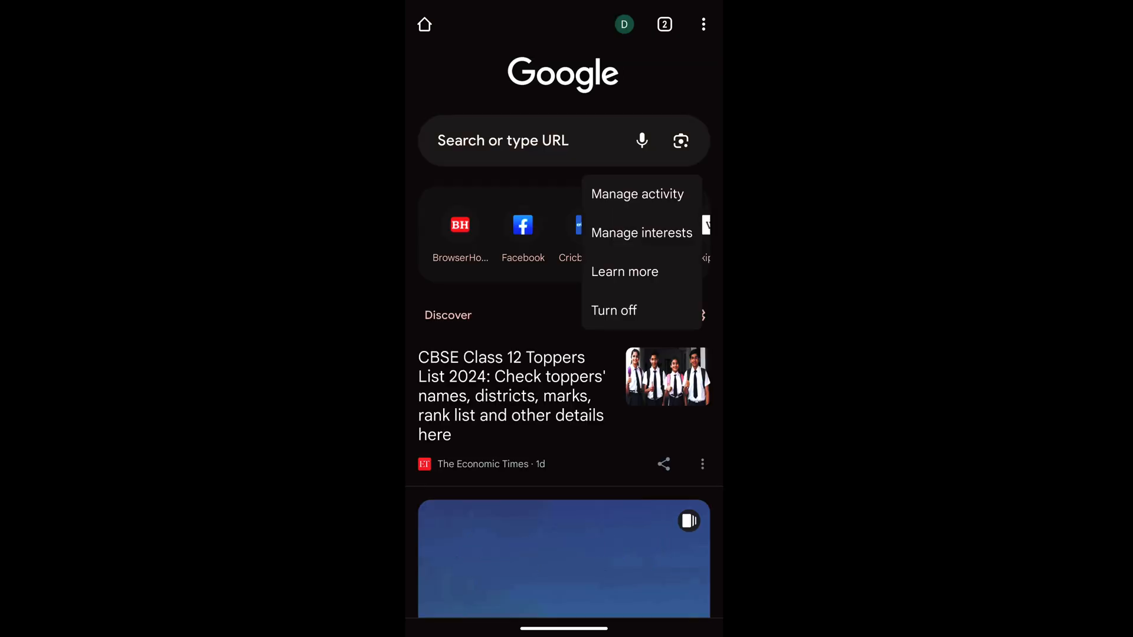
Dismiss the Discover options menu, leaving the feed switched on.
left_click(641, 233)
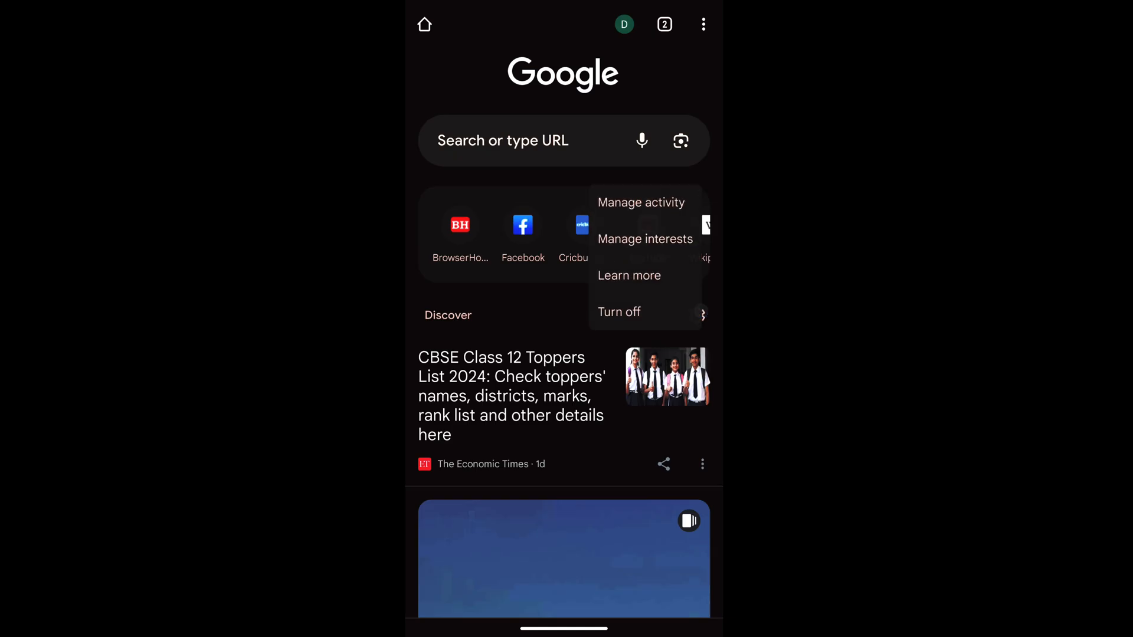
left_click(640, 202)
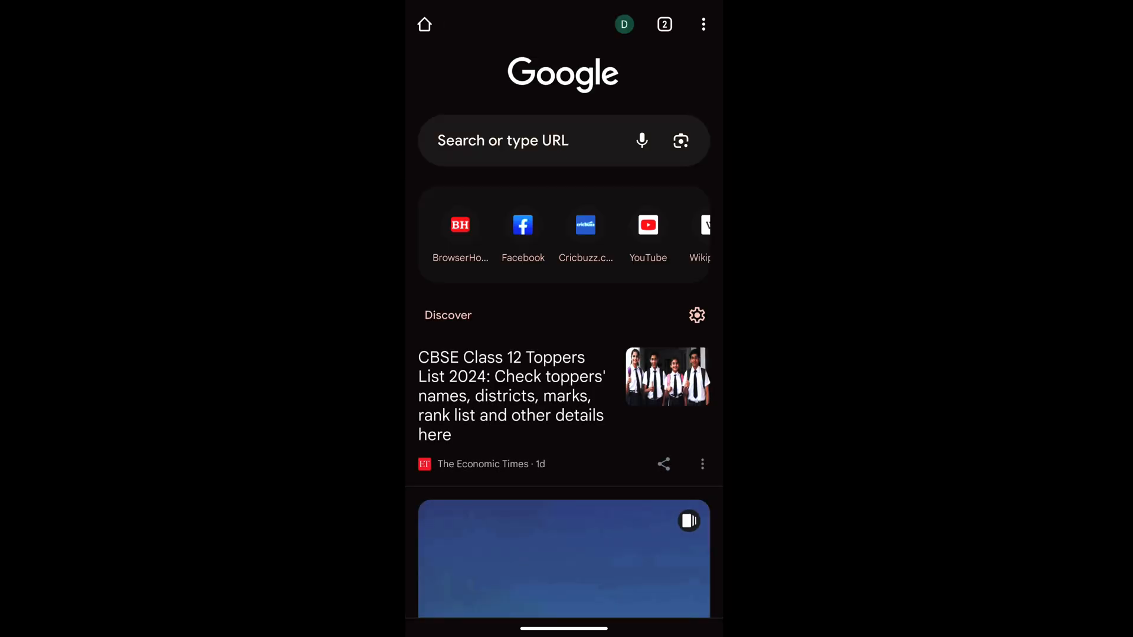
Choose Turn off in the Discover options so the page reads 'Discover – off'.
left_click(696, 313)
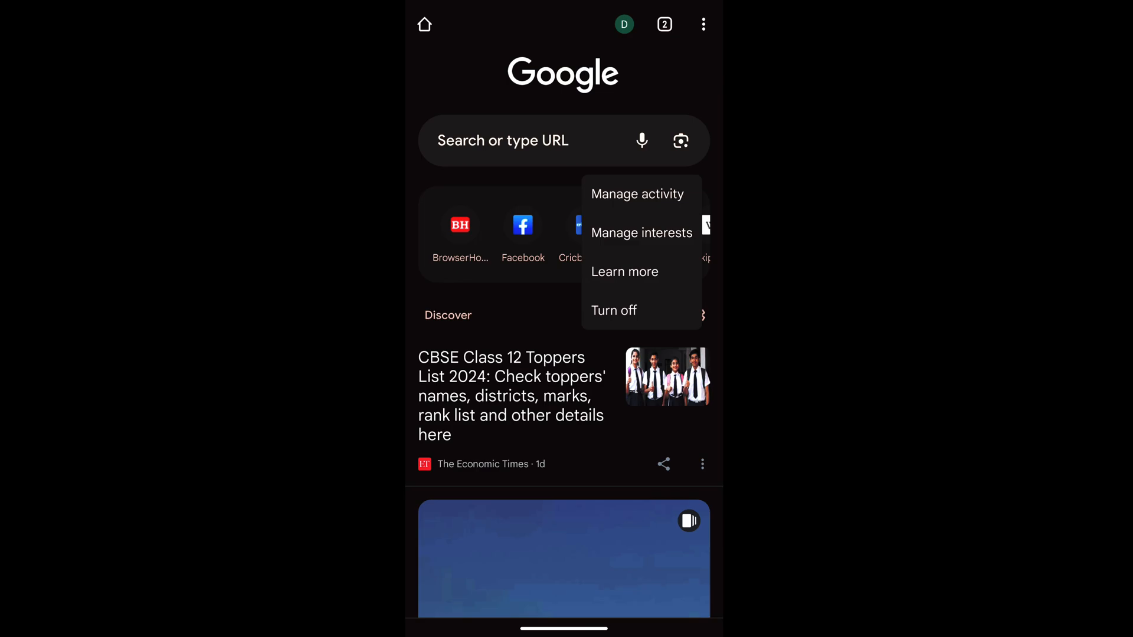
left_click(613, 310)
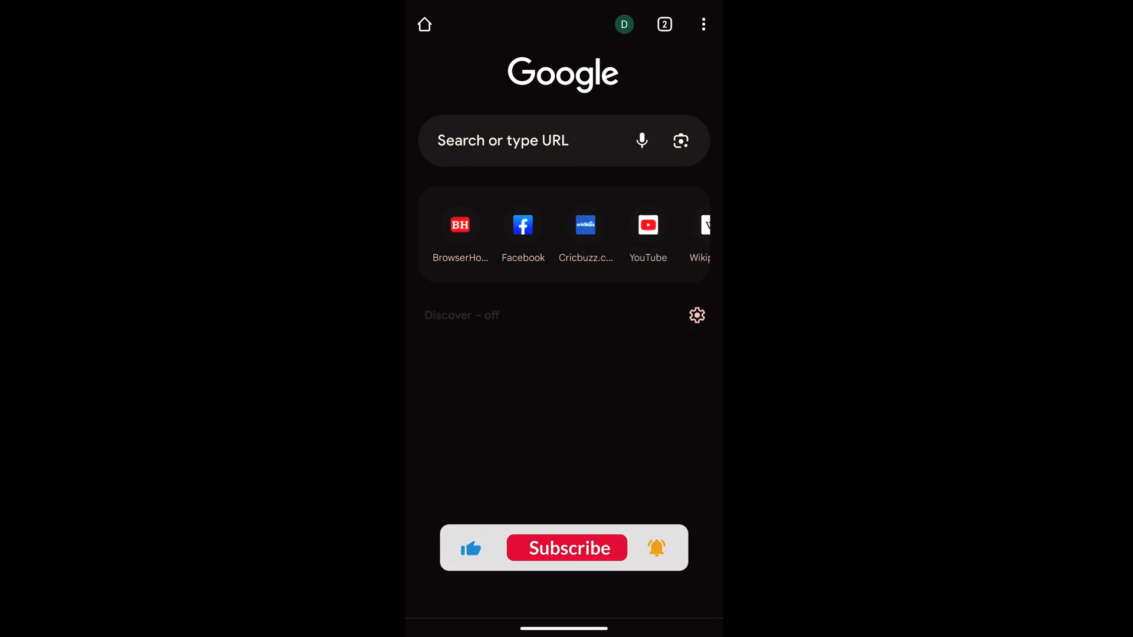
left_click(566, 548)
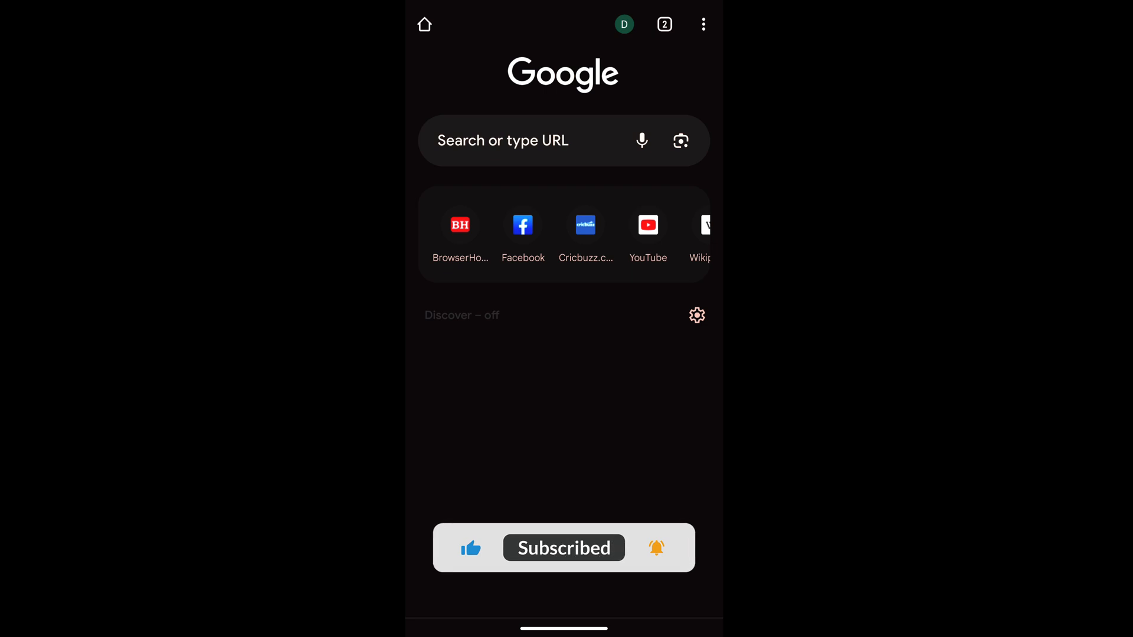